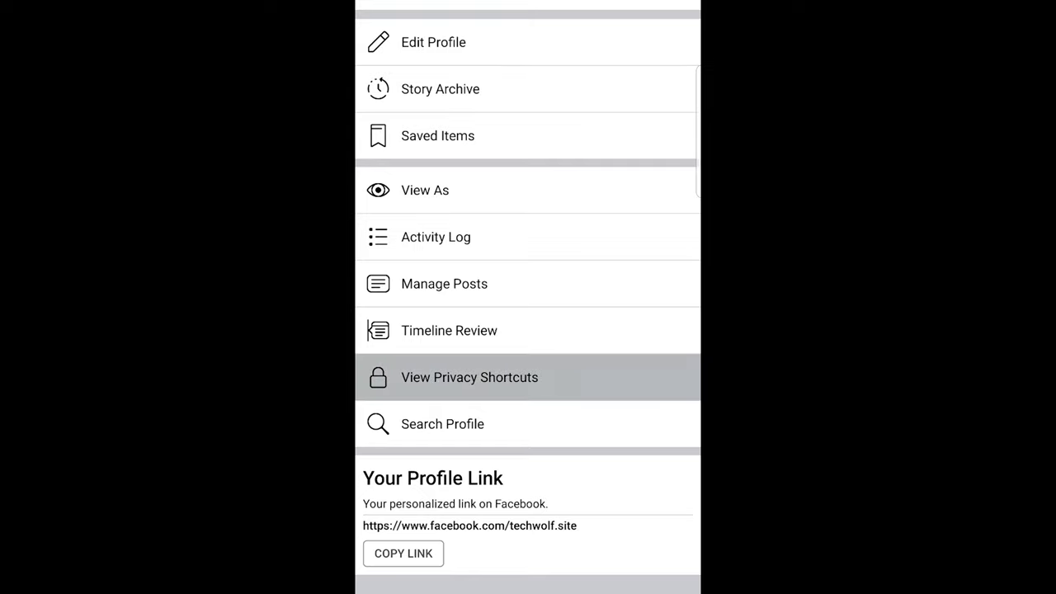
Reach the Change your password form via Privacy Shortcuts and Account Security
{"action": "left_click", "coordinate": [468, 377]}
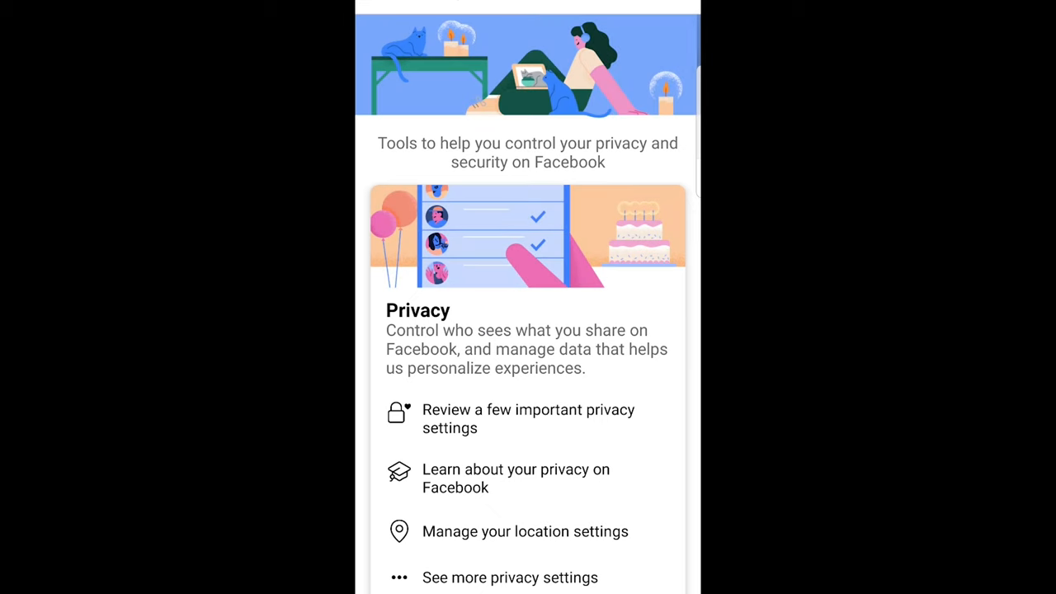
{"action": "scroll", "scroll_direction": "down", "scroll_amount": 3}
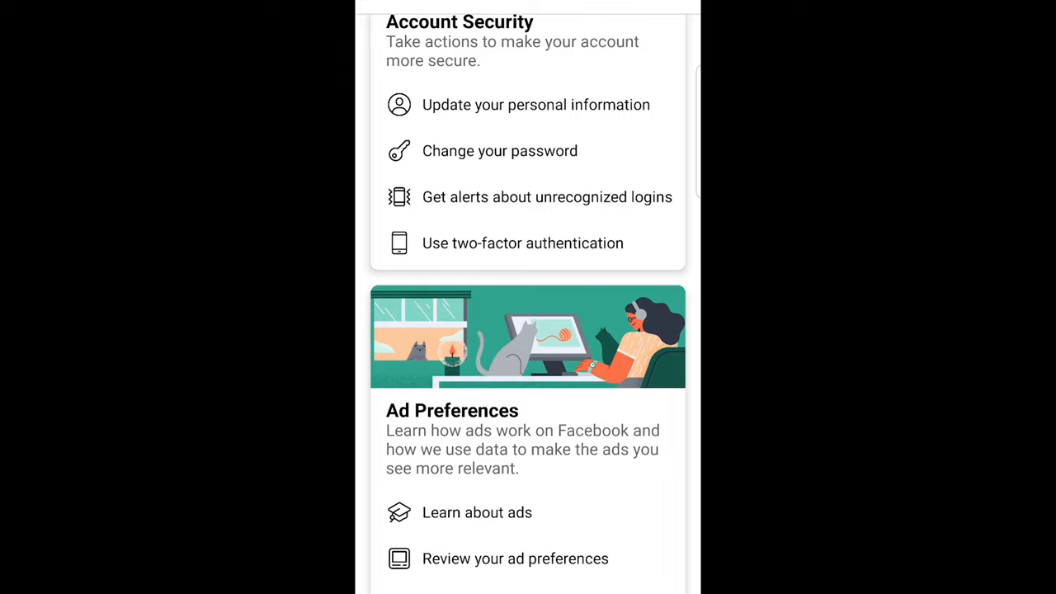
{"action": "left_click", "coordinate": [499, 150]}
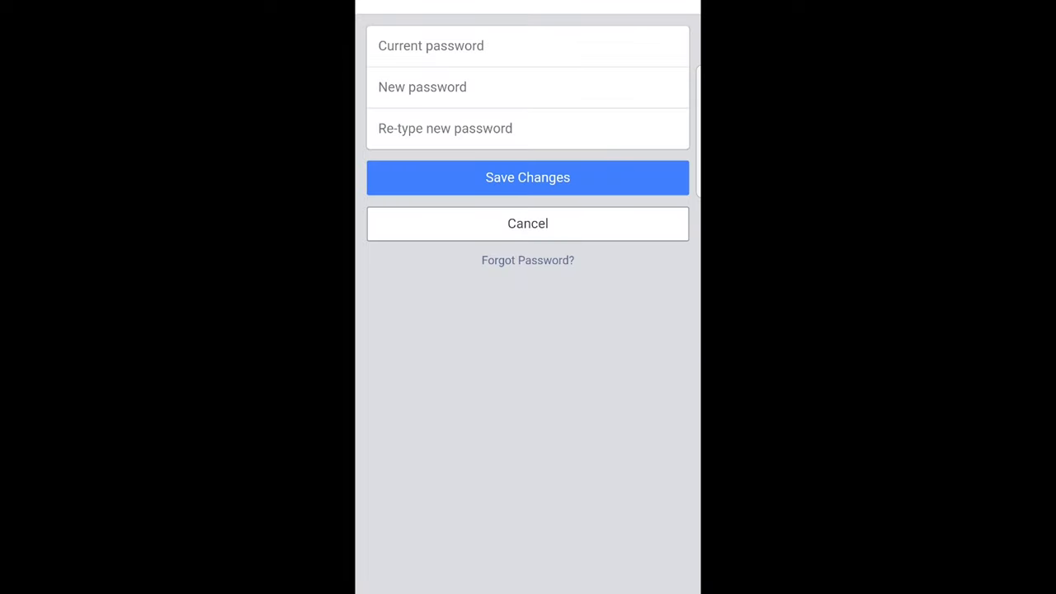